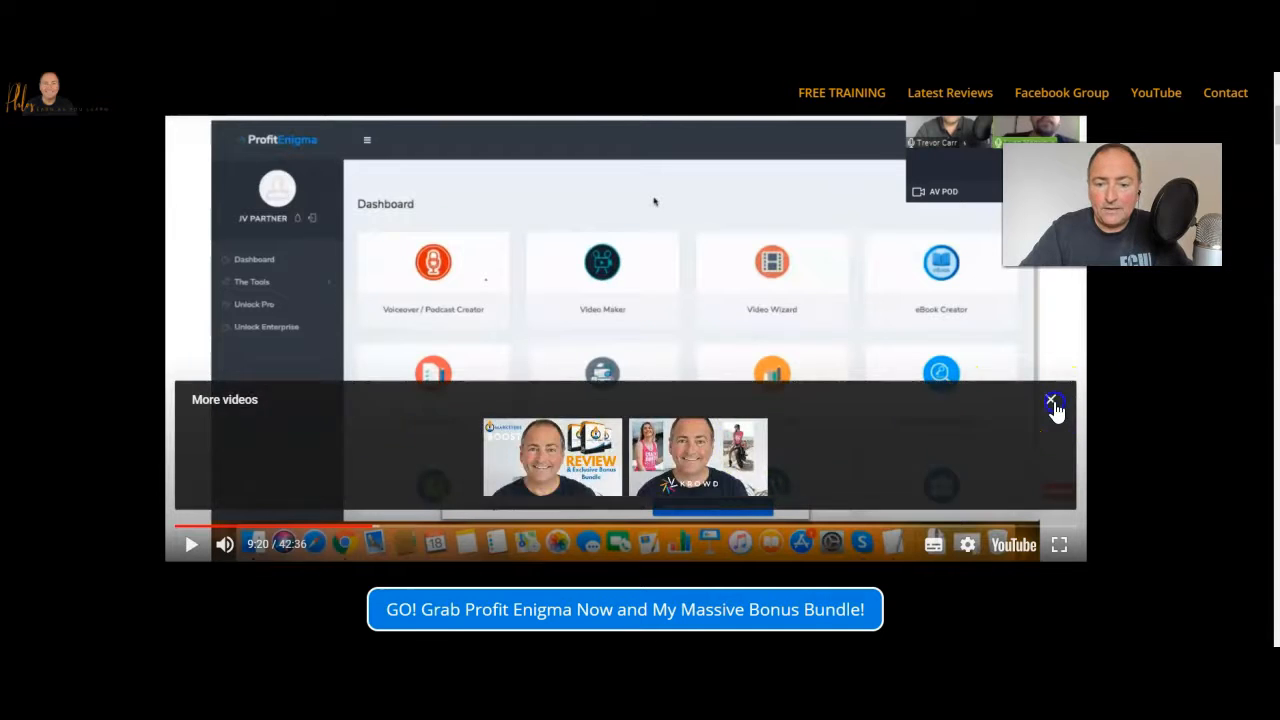
Close the 'More videos' overlay on the paused review video and scroll to the bonus headline
left_click(1051, 400)
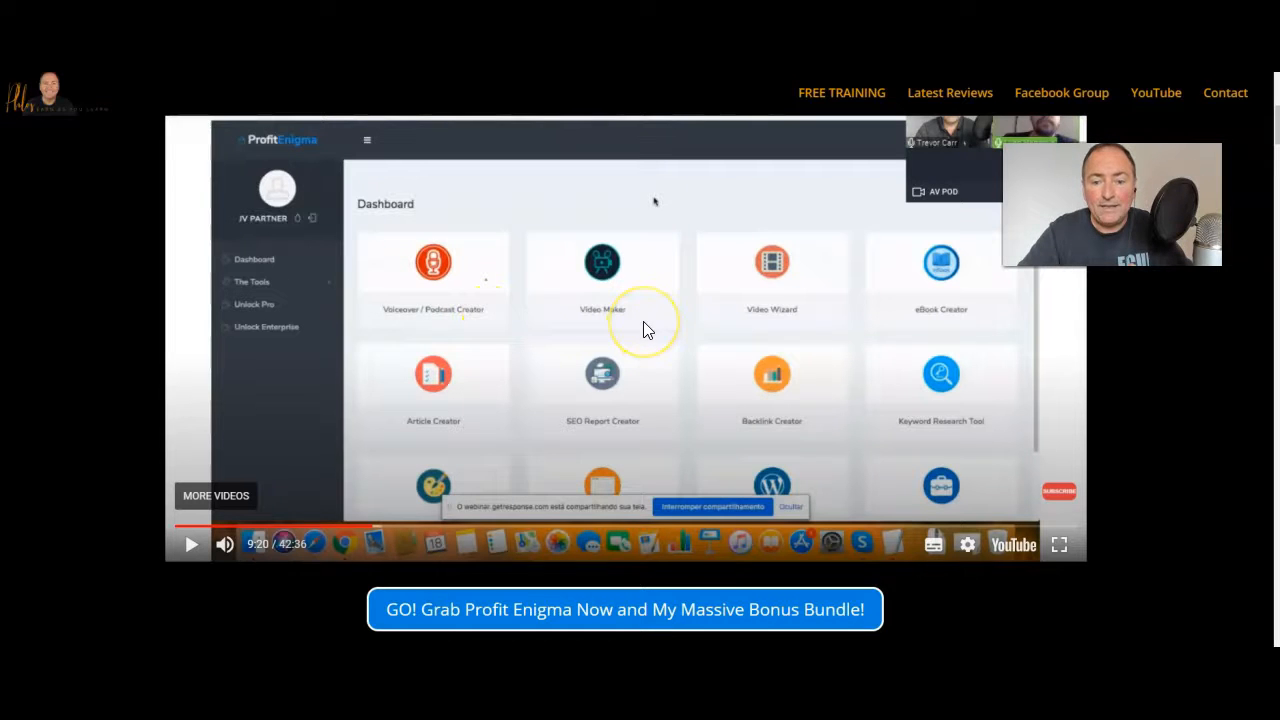
mouse_move(745, 315)
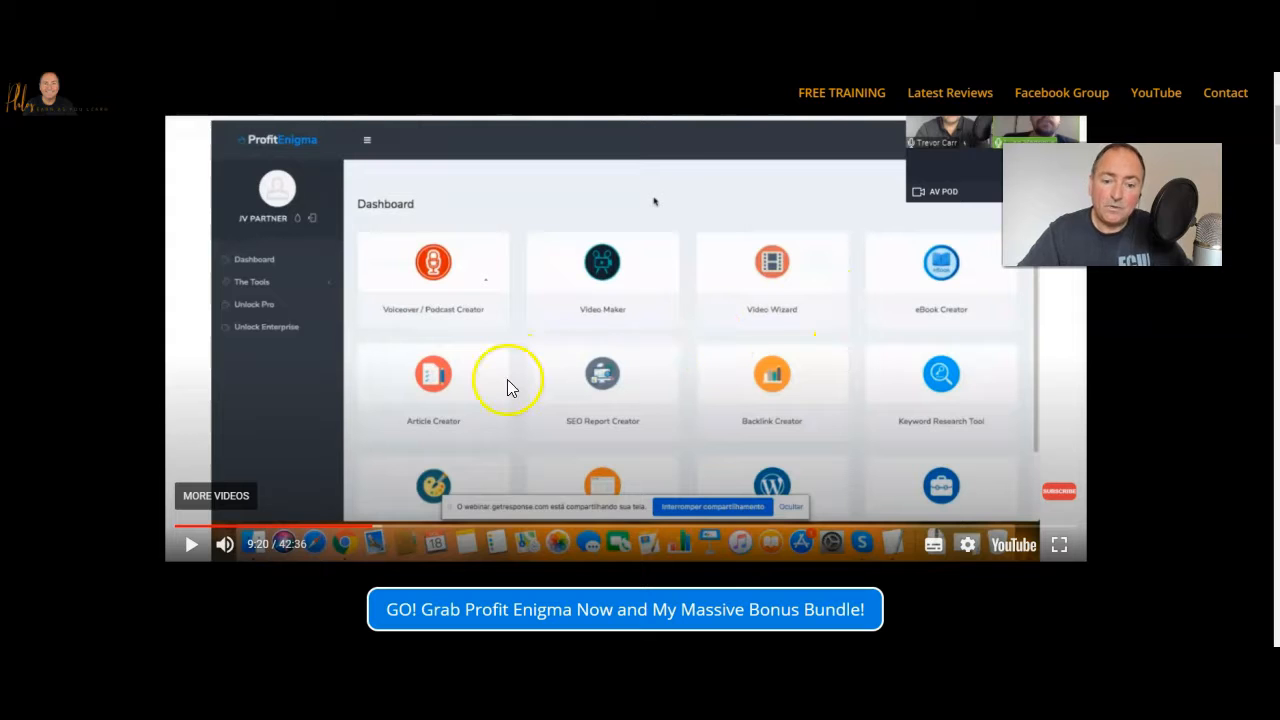
mouse_move(655, 377)
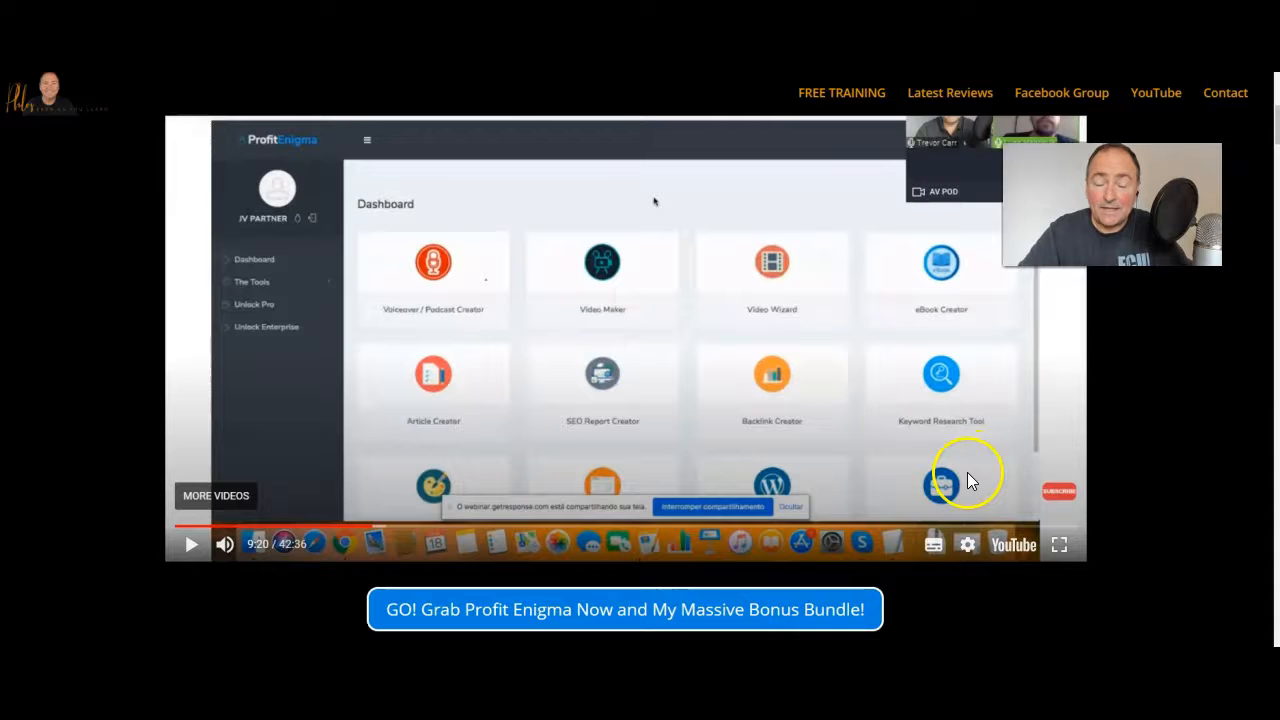
mouse_move(520, 475)
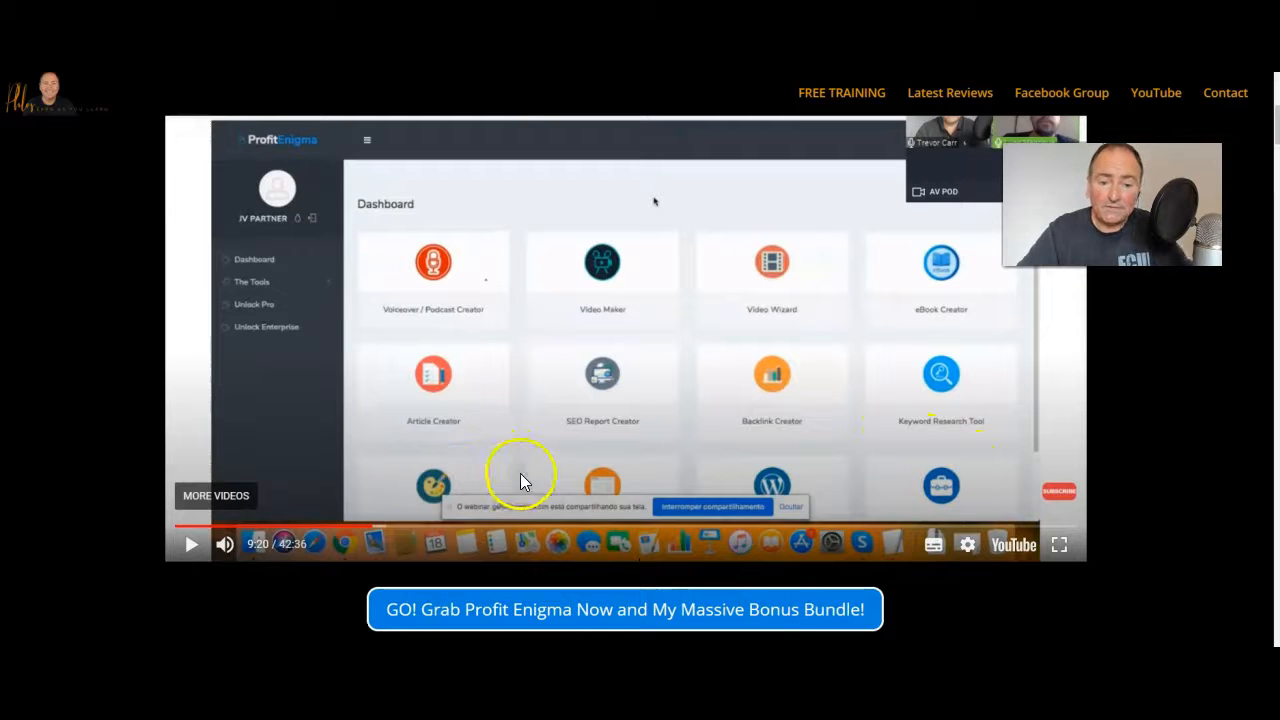
mouse_move(660, 465)
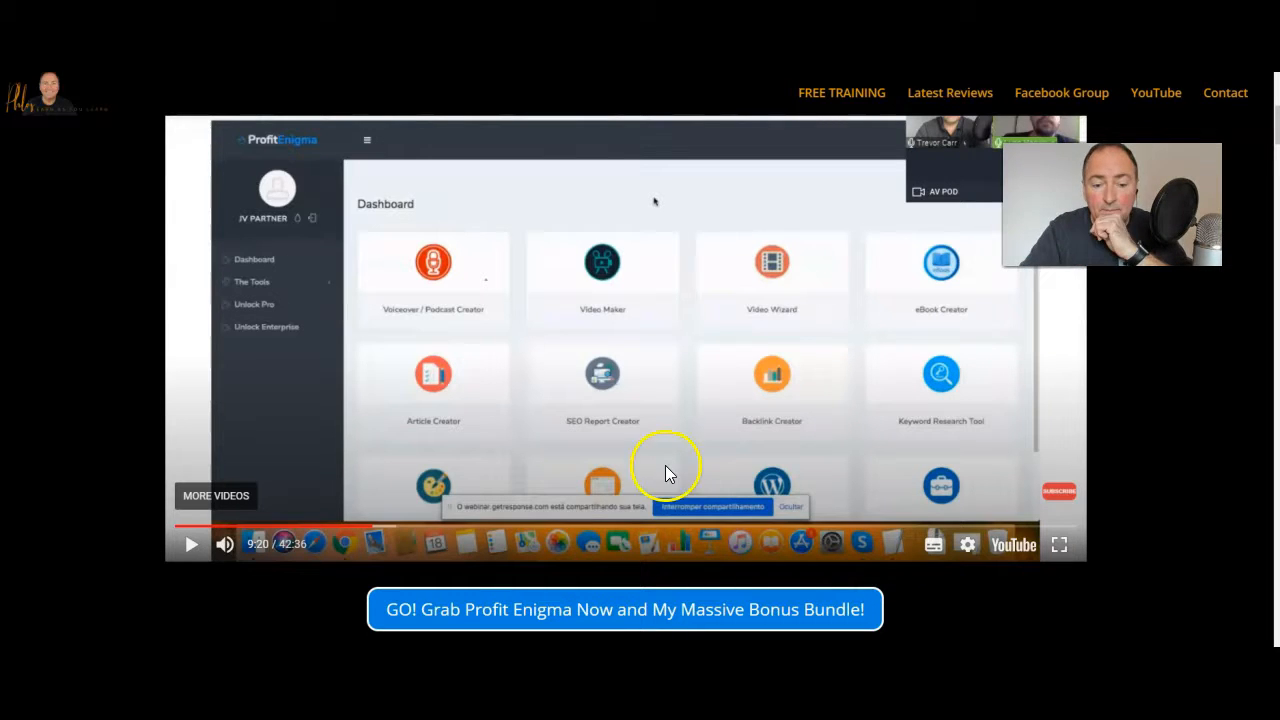
scroll("down", 3)
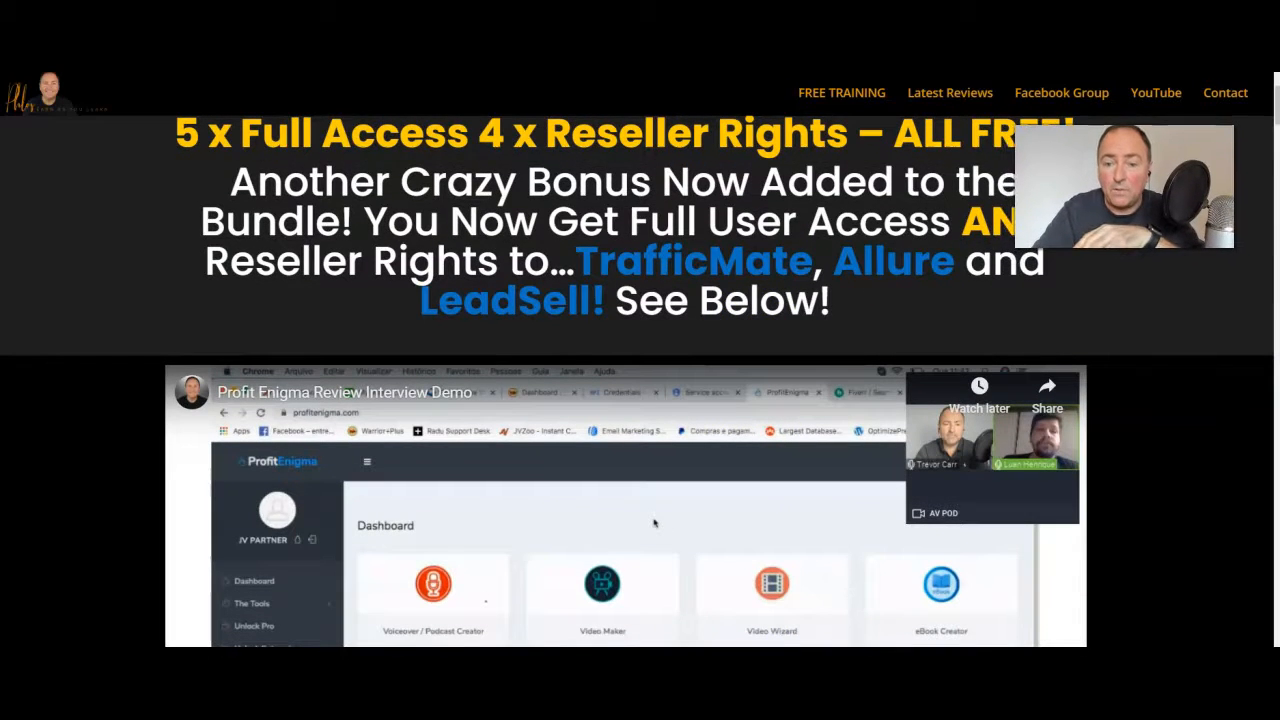
Scroll the sales page to the headline about done-for-you products with free traffic
scroll("down", 3)
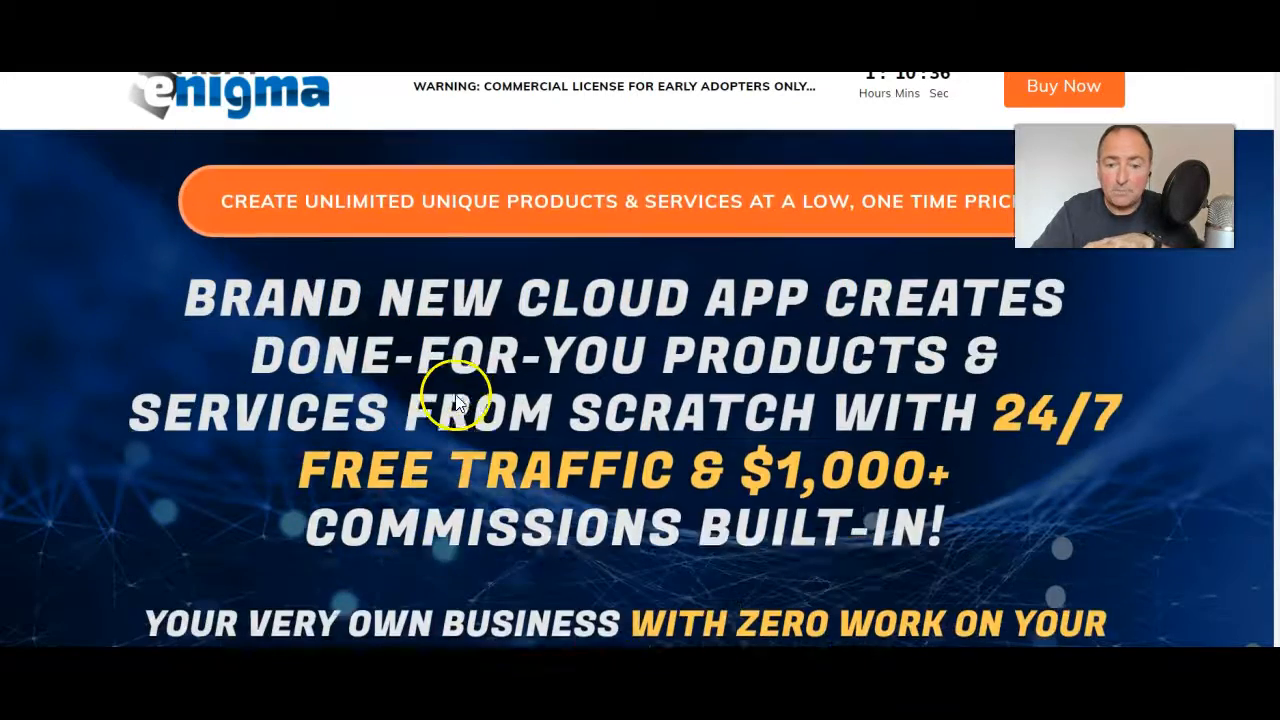
scroll("down", 3)
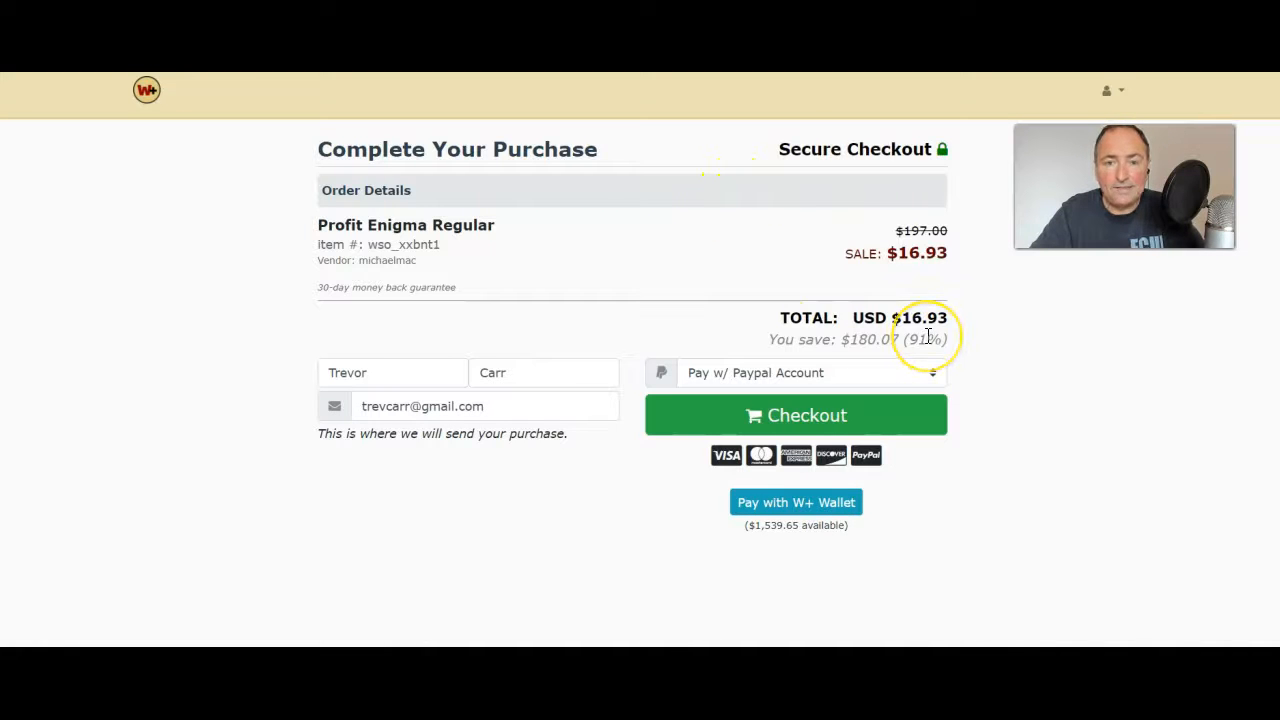
mouse_move(992, 268)
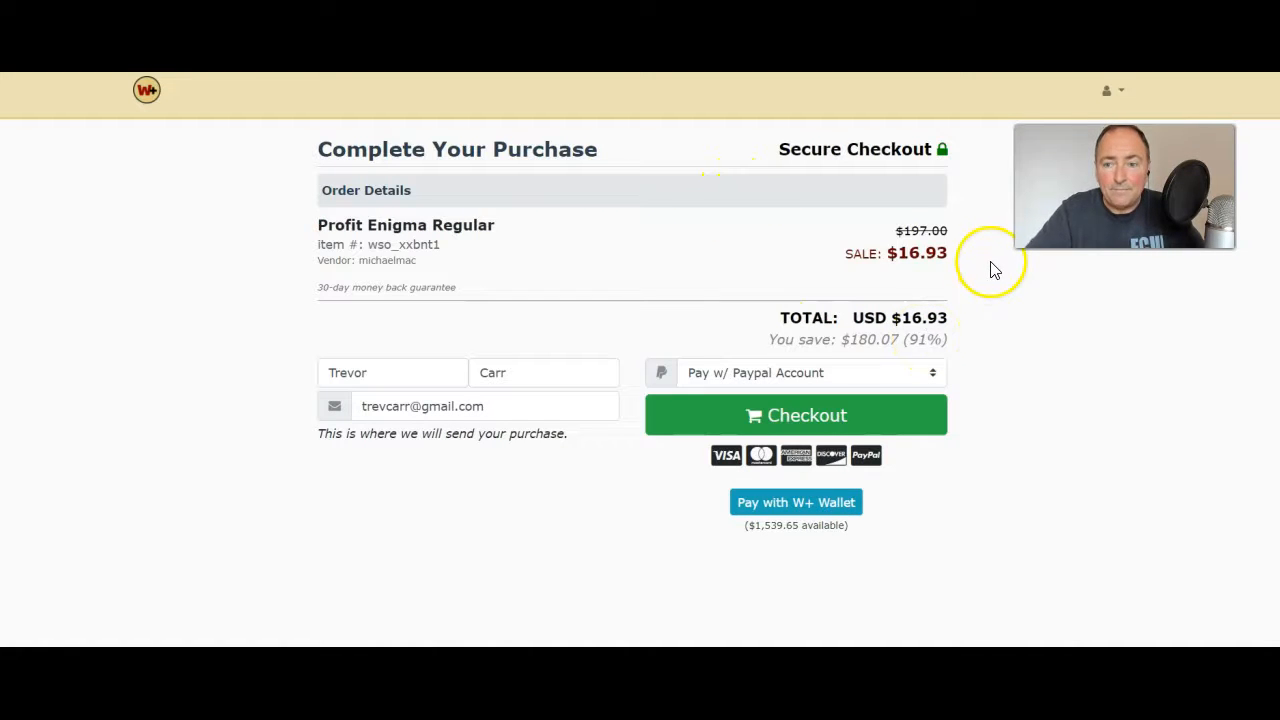
mouse_move(695, 163)
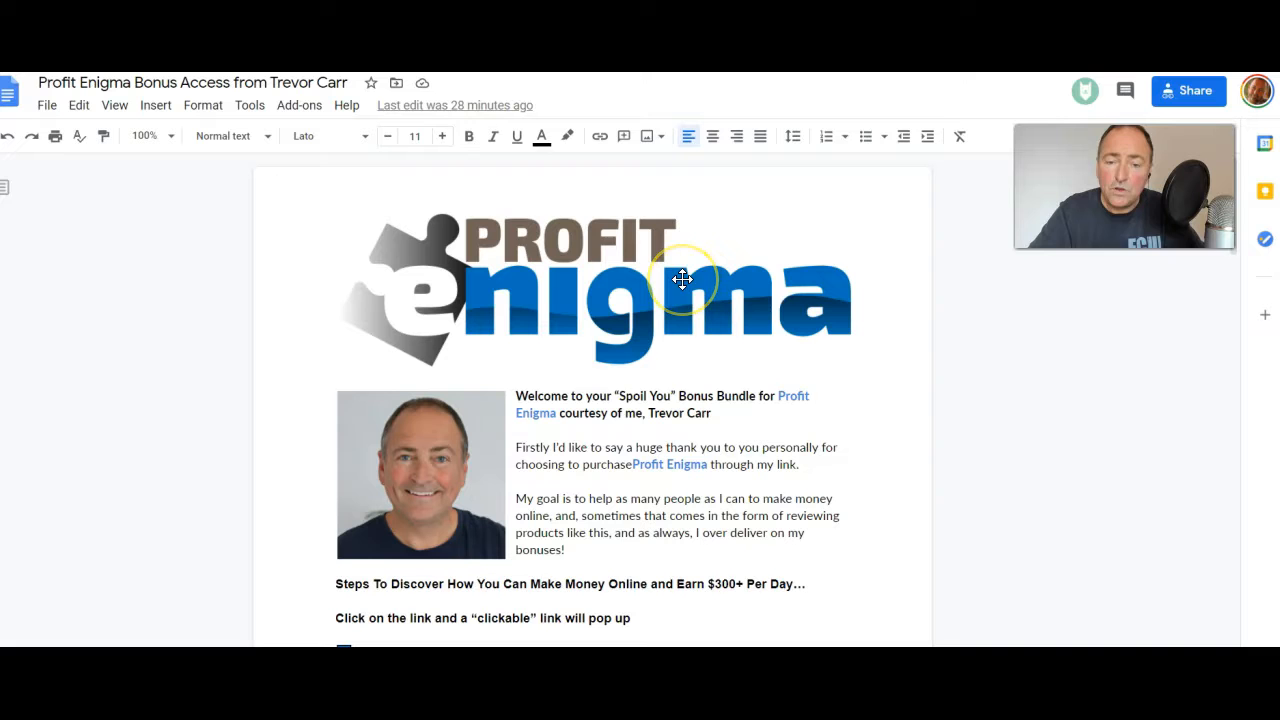
mouse_move(730, 300)
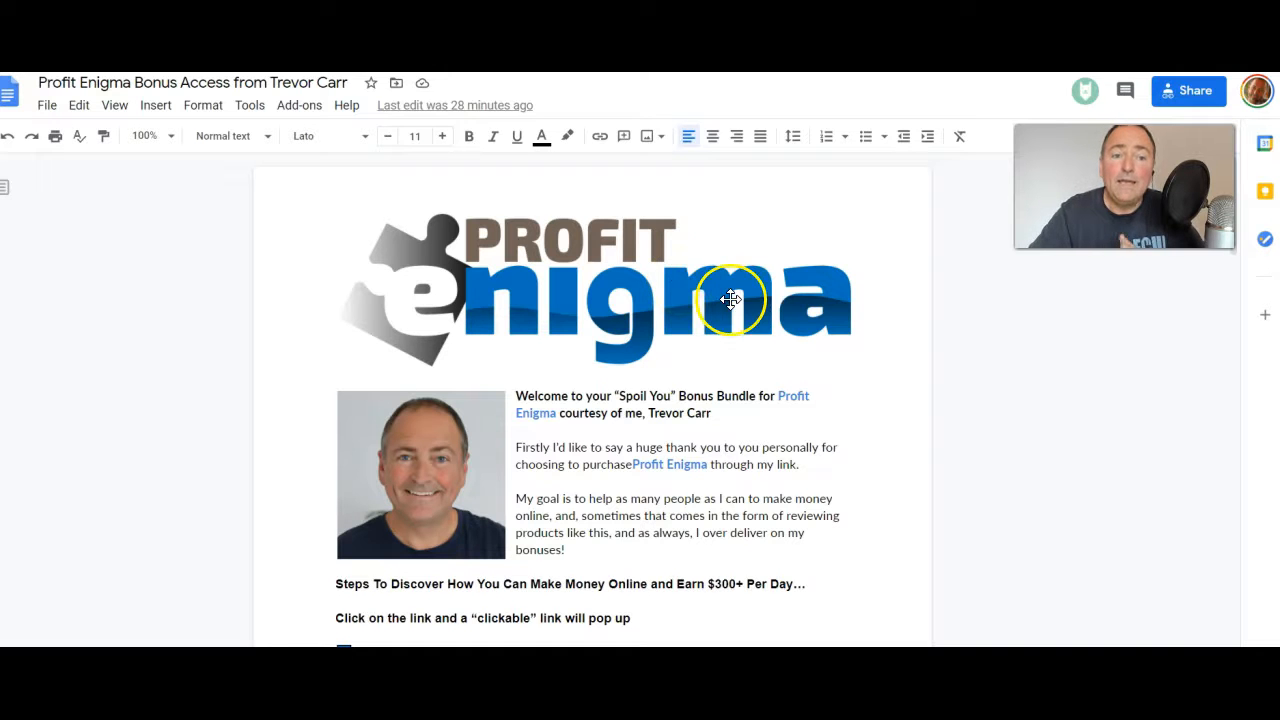
Scroll the bonus access doc past the OTO links to the BONUSES section
scroll("down", 3)
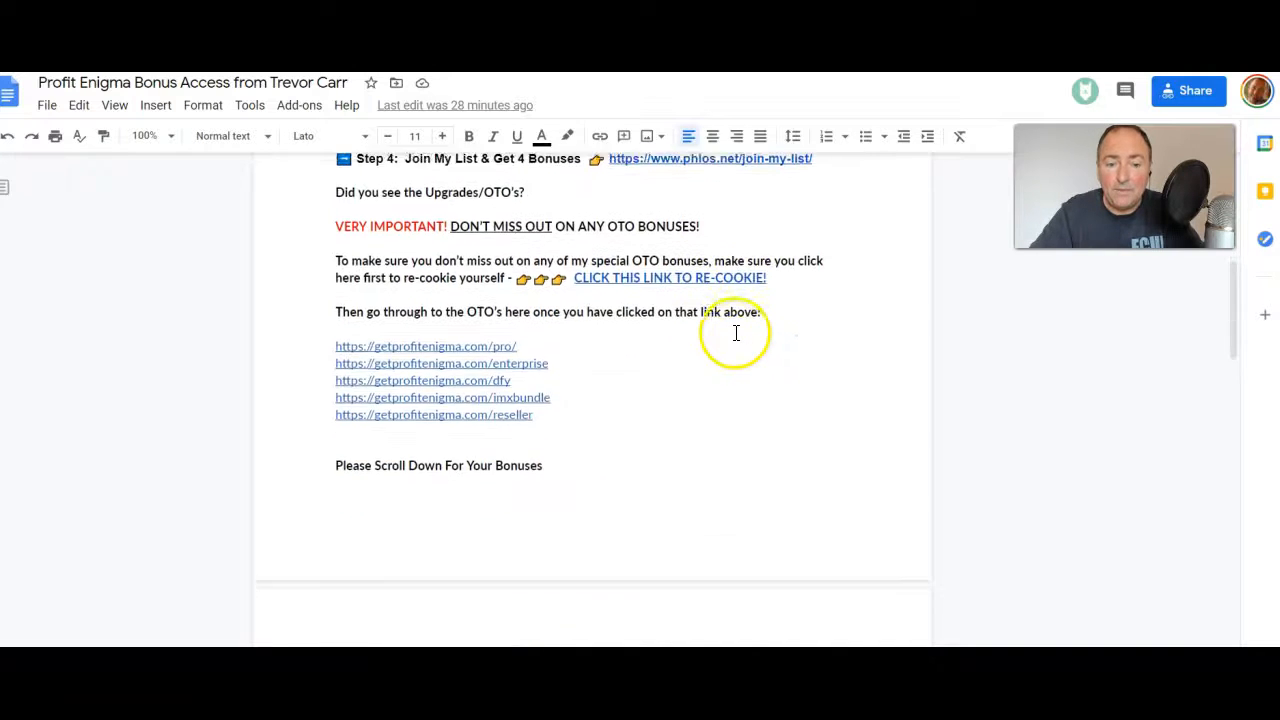
scroll("up", 3)
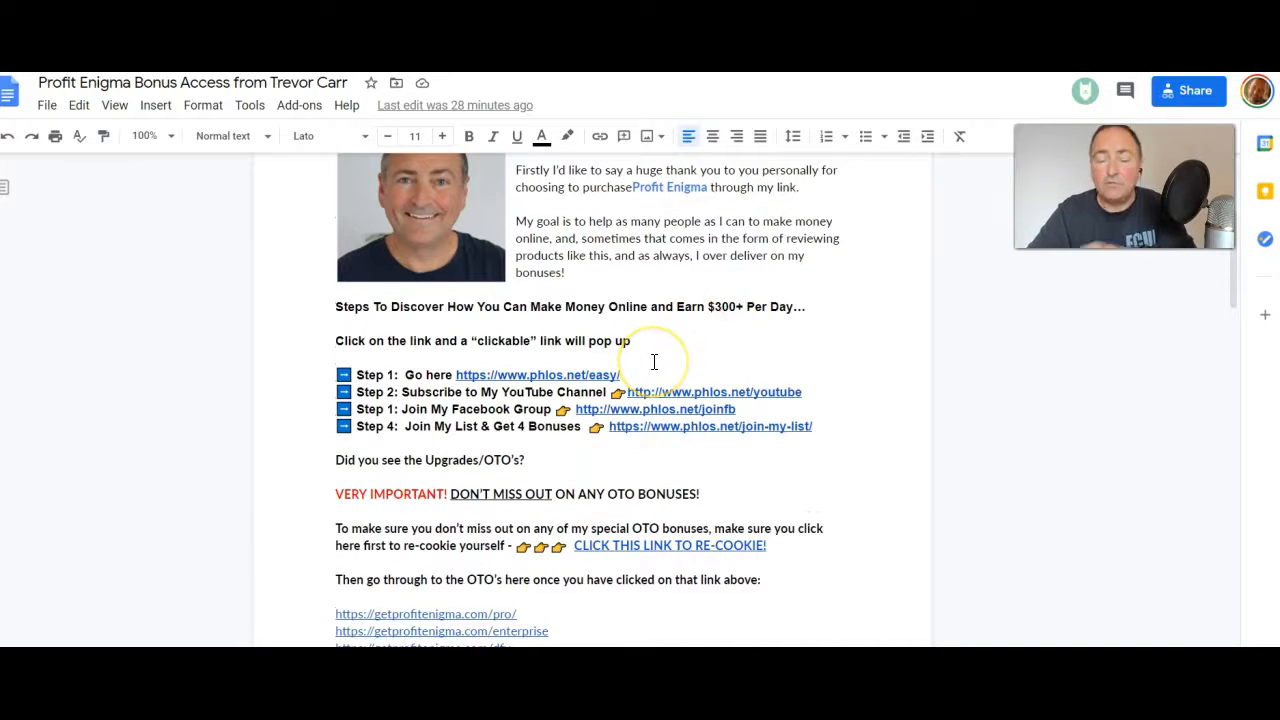
scroll("down", 3)
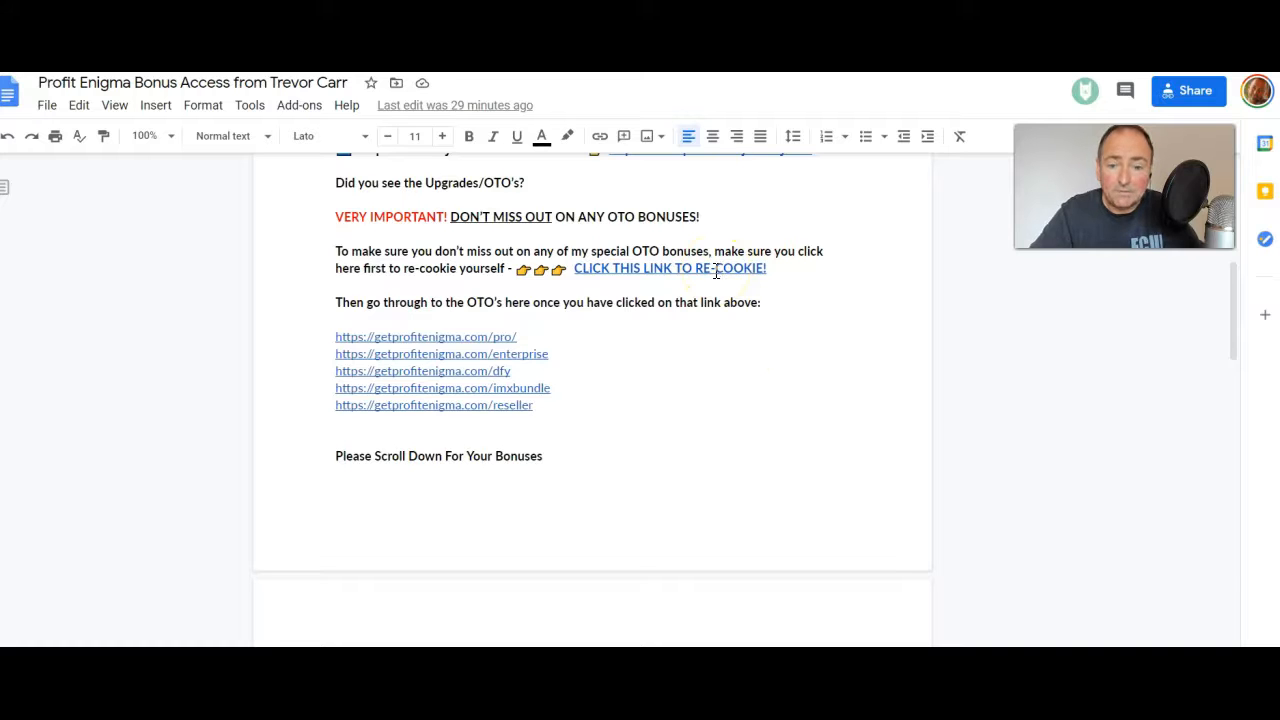
scroll("down", 3)
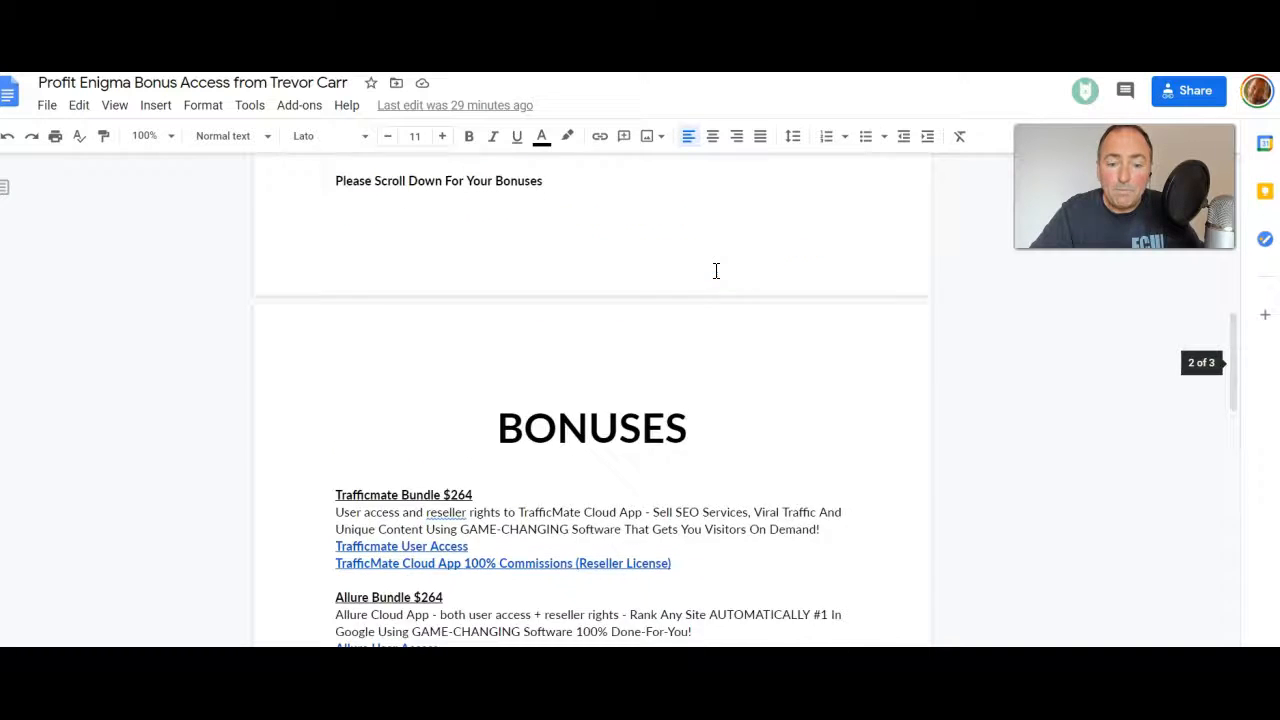
scroll("down", 3)
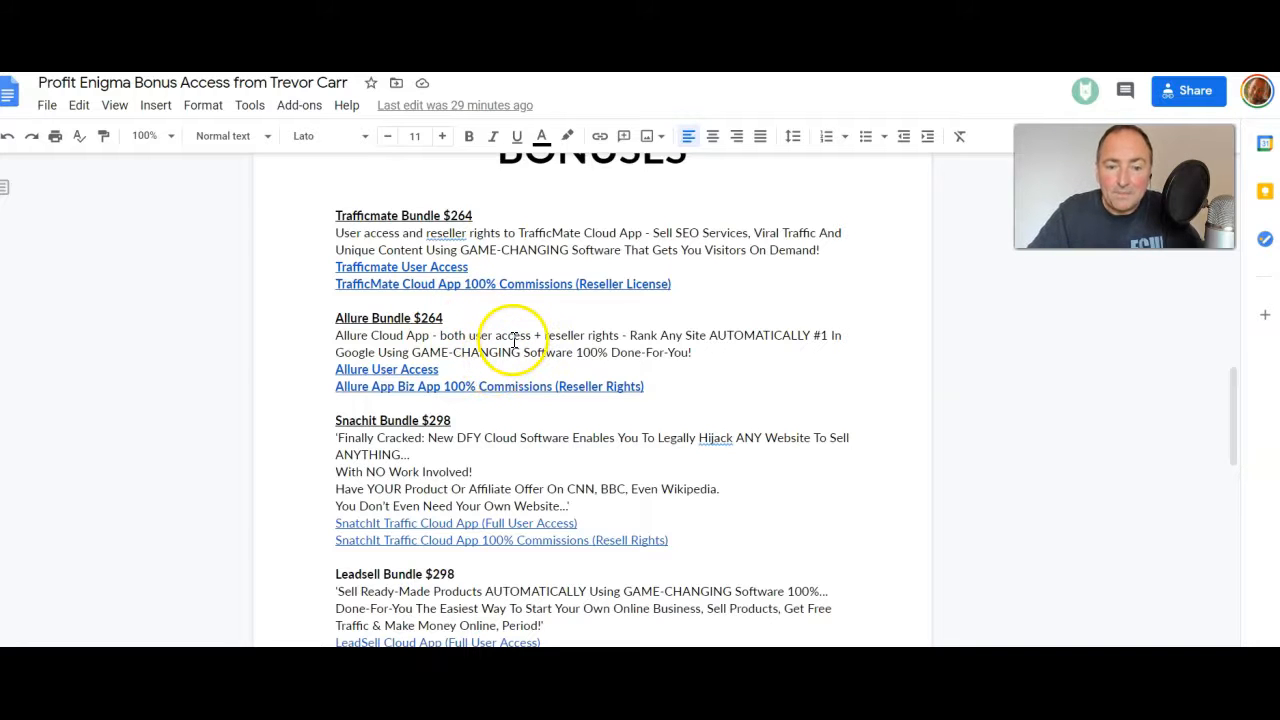
mouse_move(717, 367)
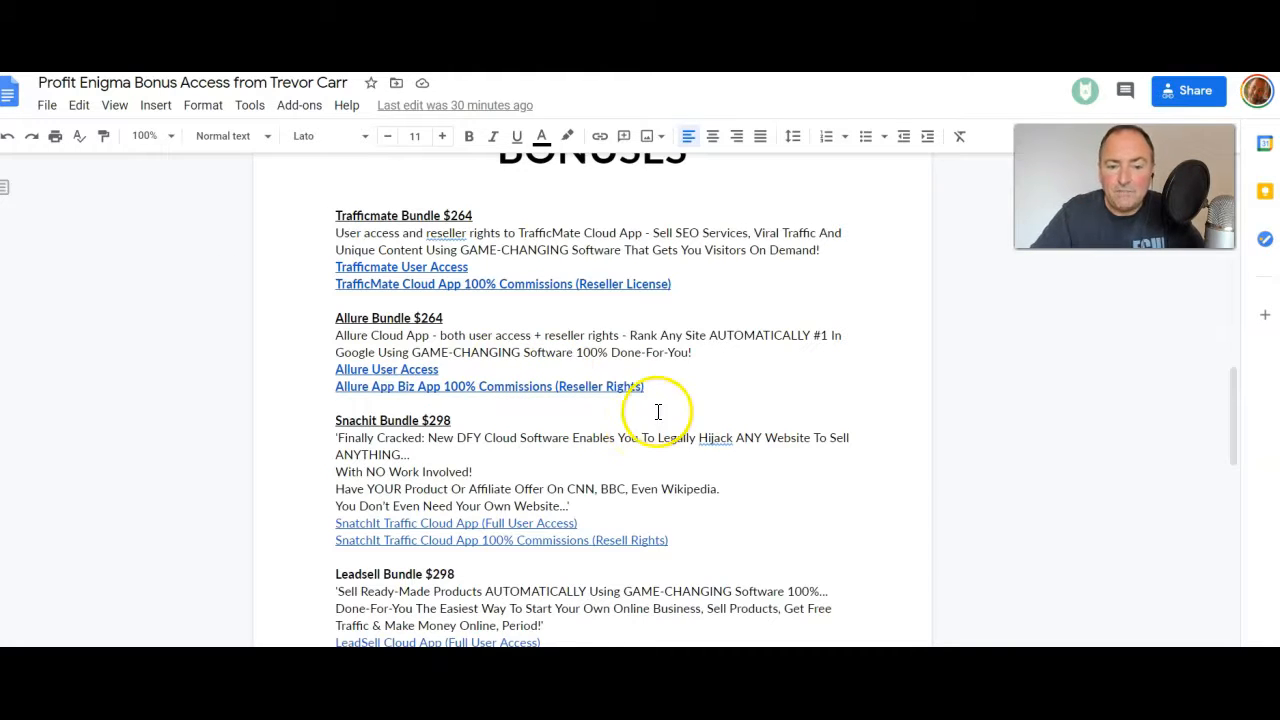
mouse_move(725, 418)
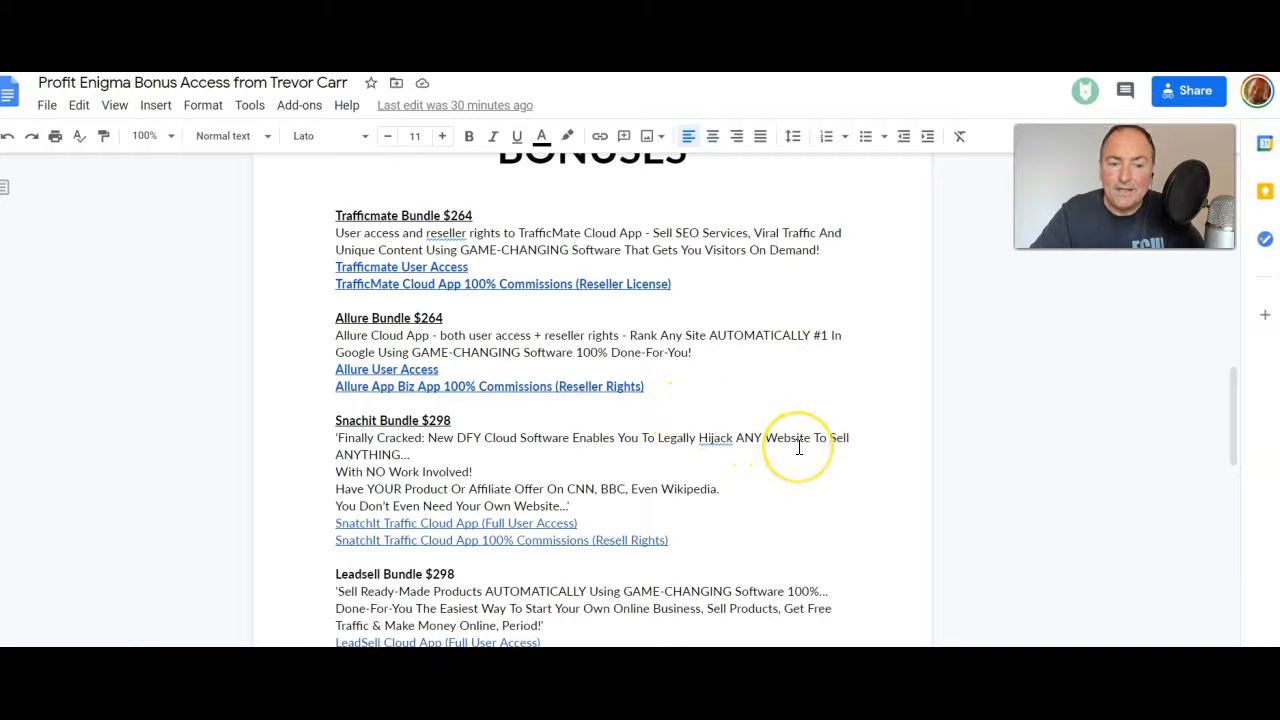
mouse_move(730, 540)
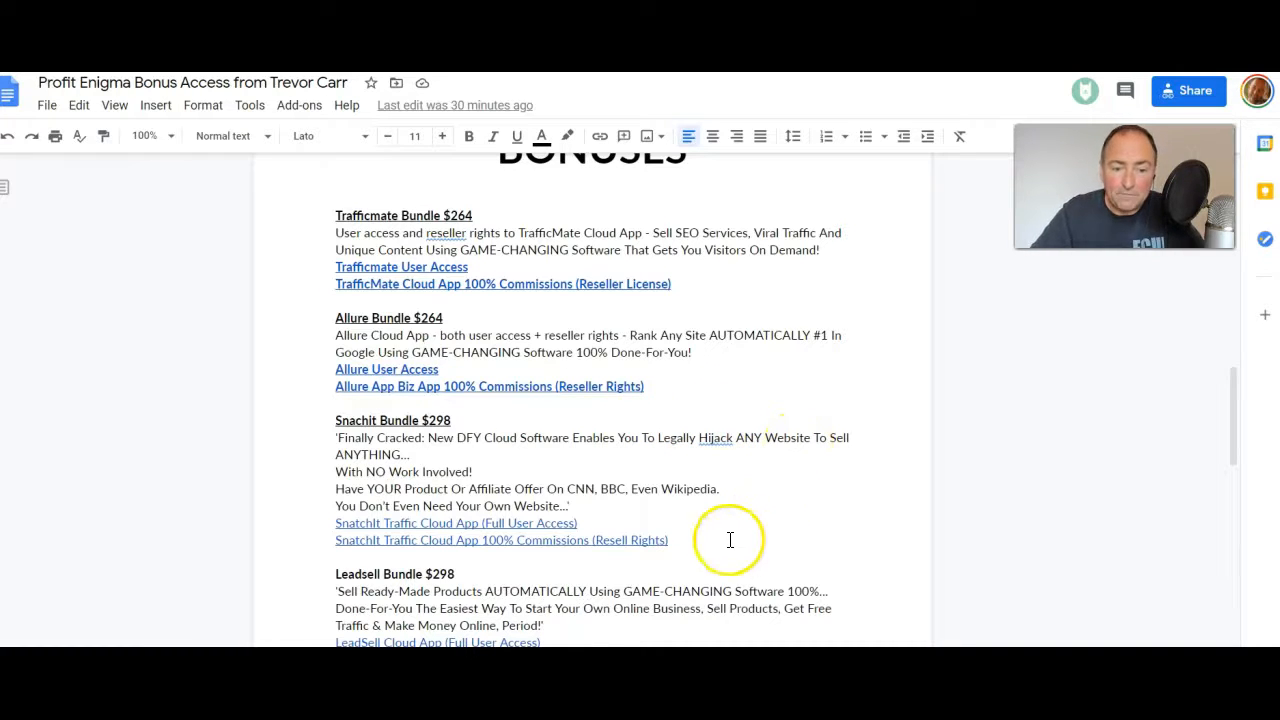
mouse_move(500, 530)
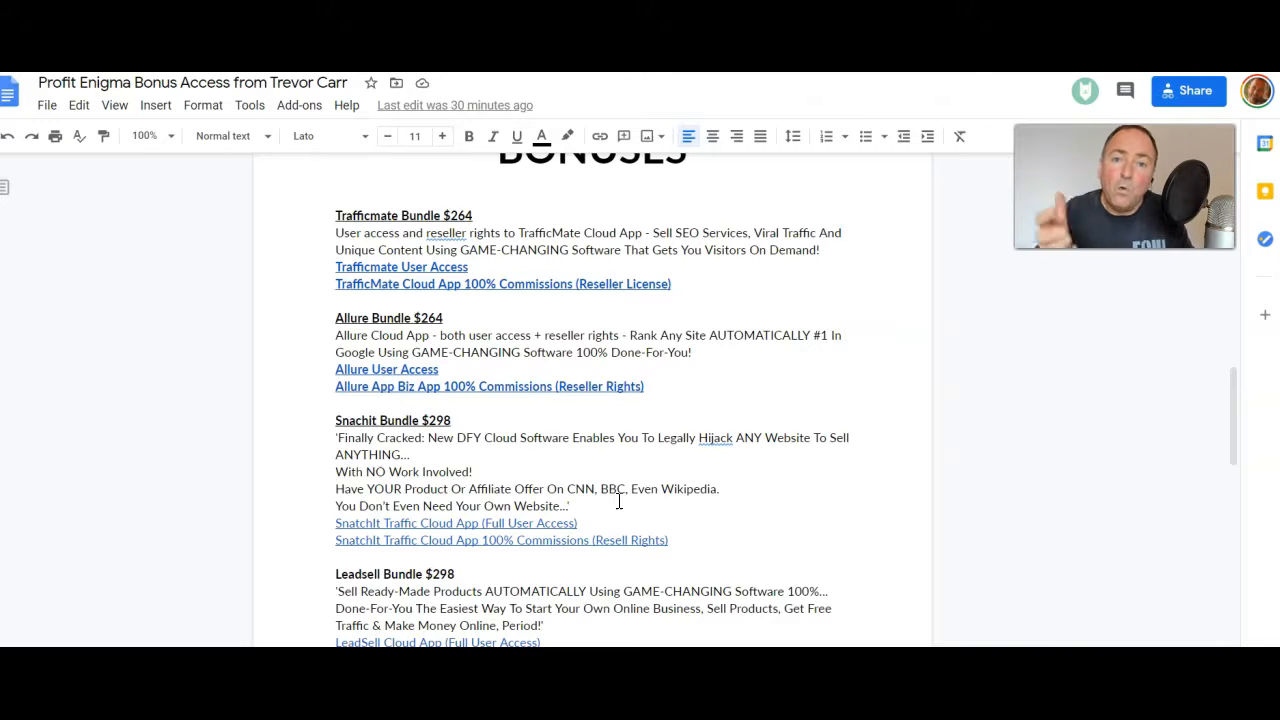
scroll("down", 3)
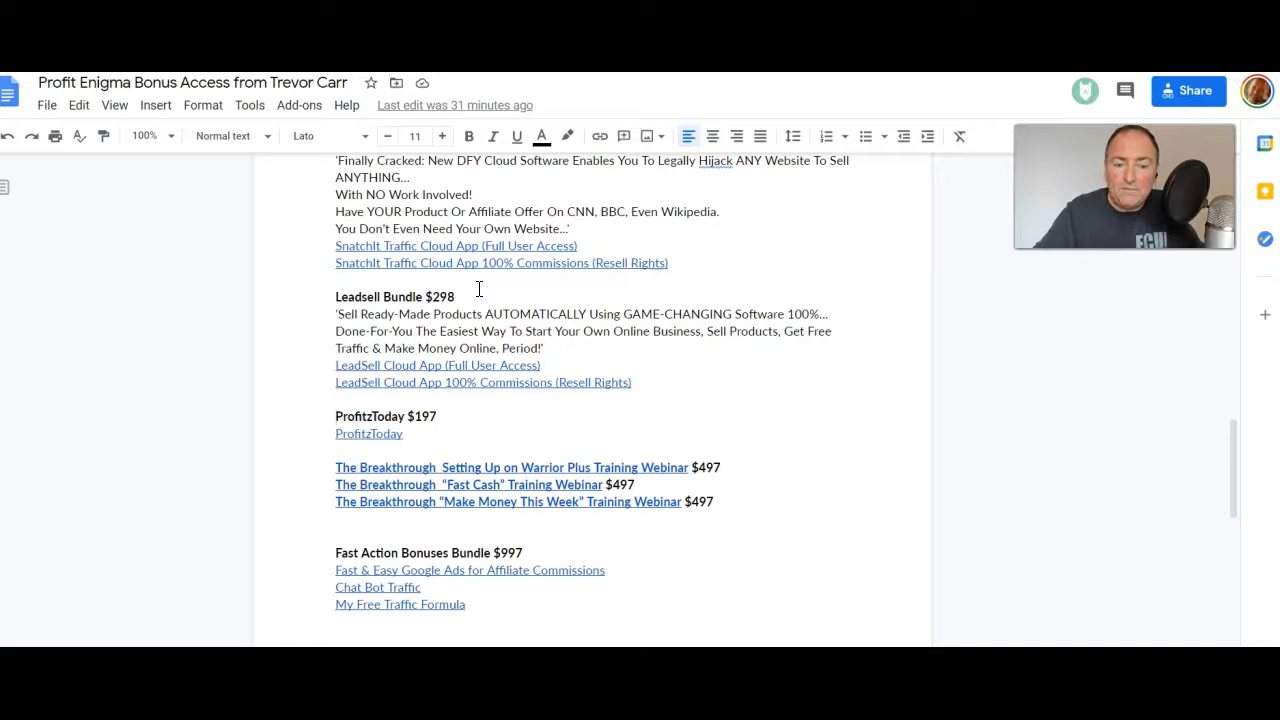
scroll("down", 3)
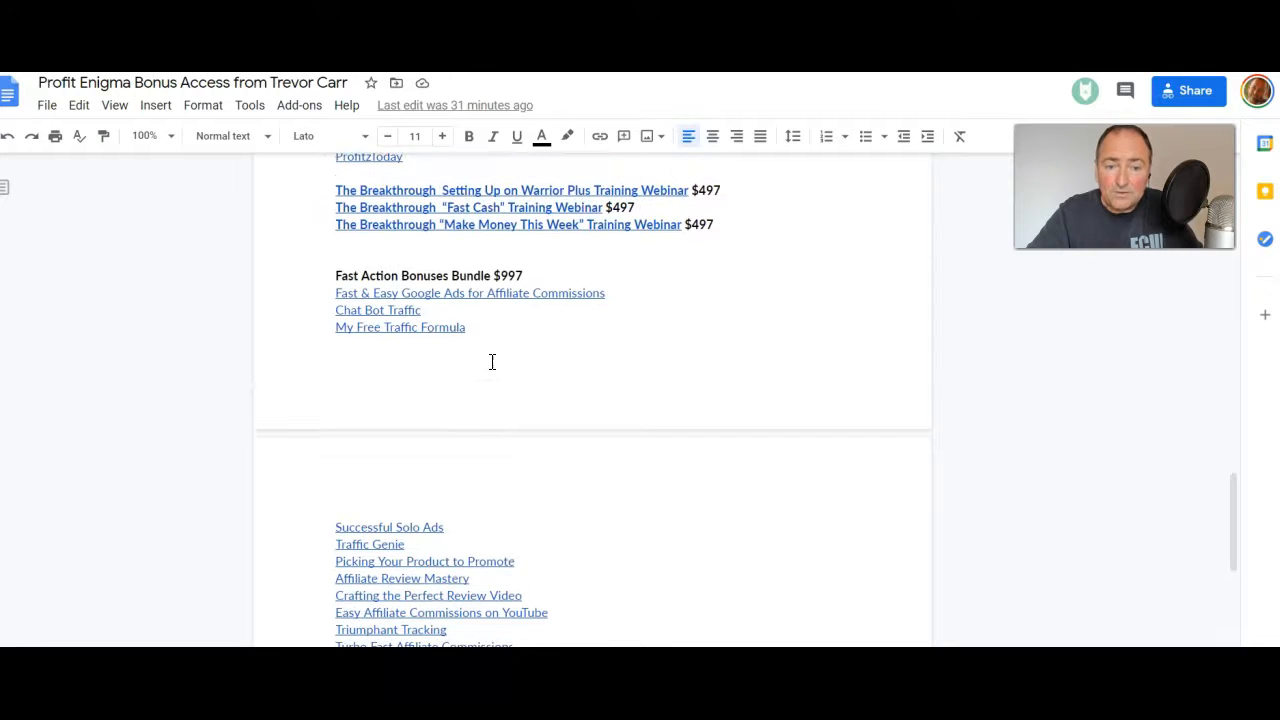
scroll("up", 3)
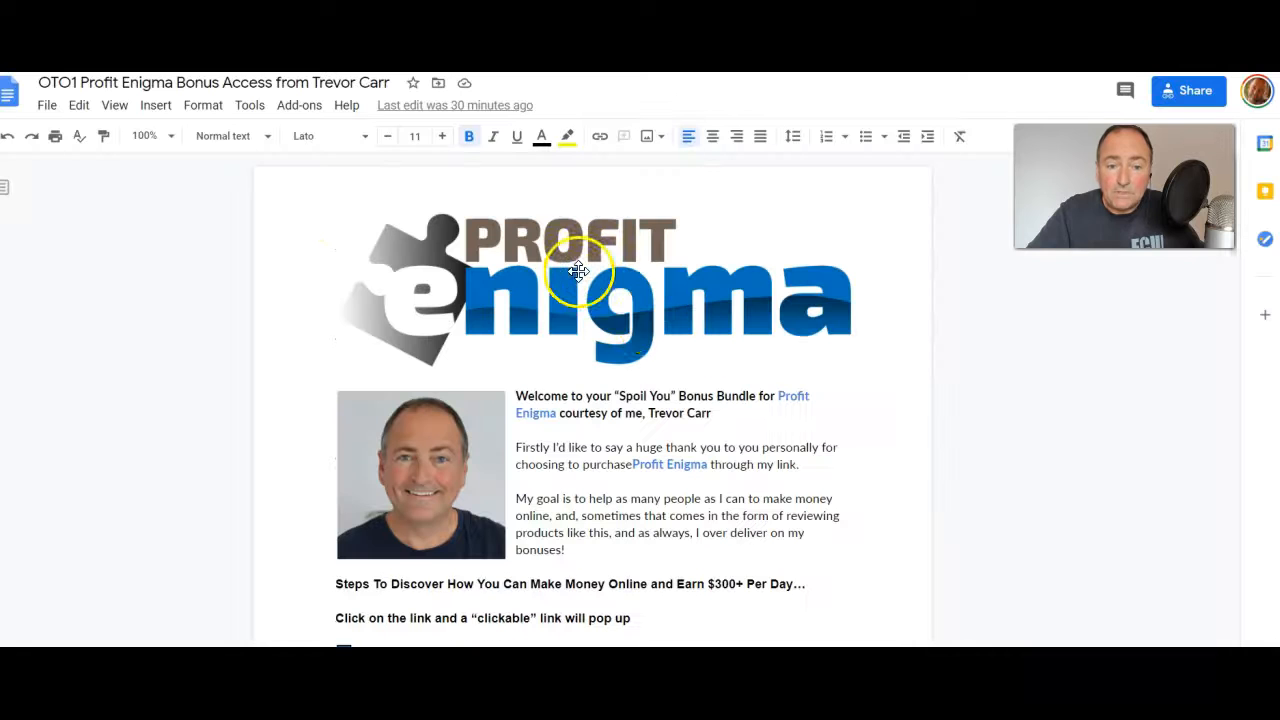
Scroll to the EXCLUSIVE OTO1 BONUS section and open a bonus web page
scroll("down", 3)
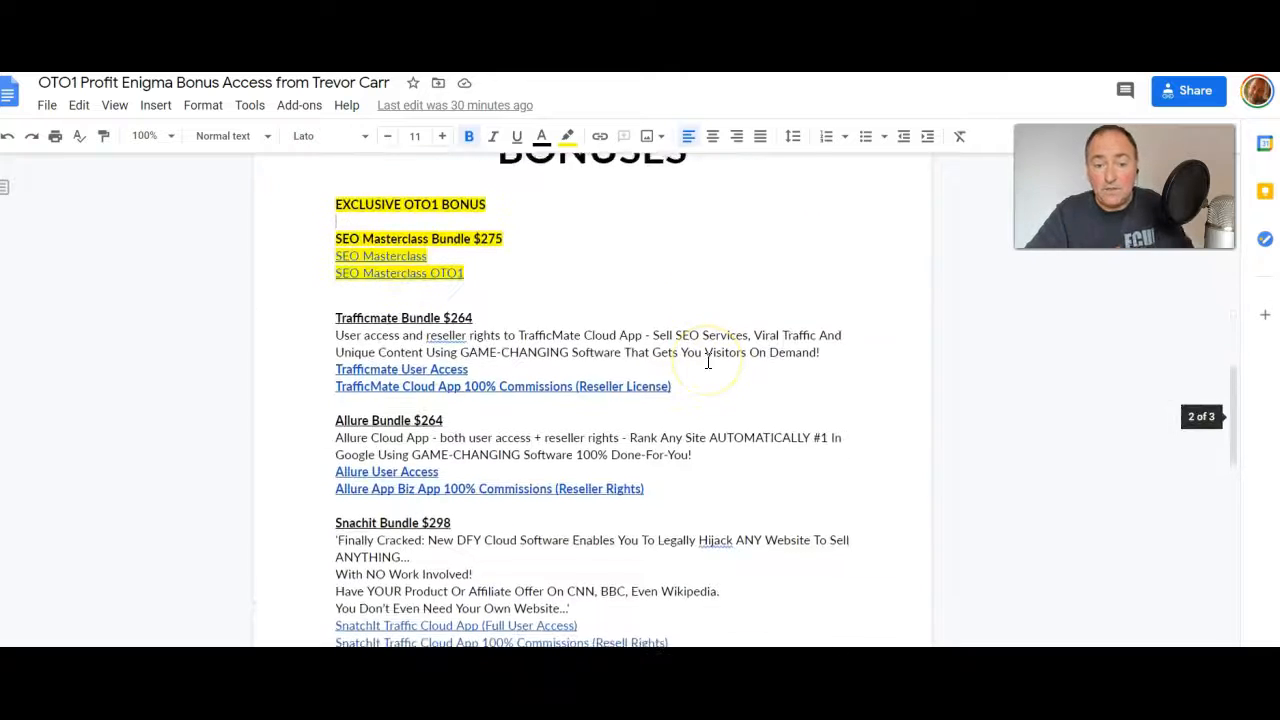
scroll("up", 3)
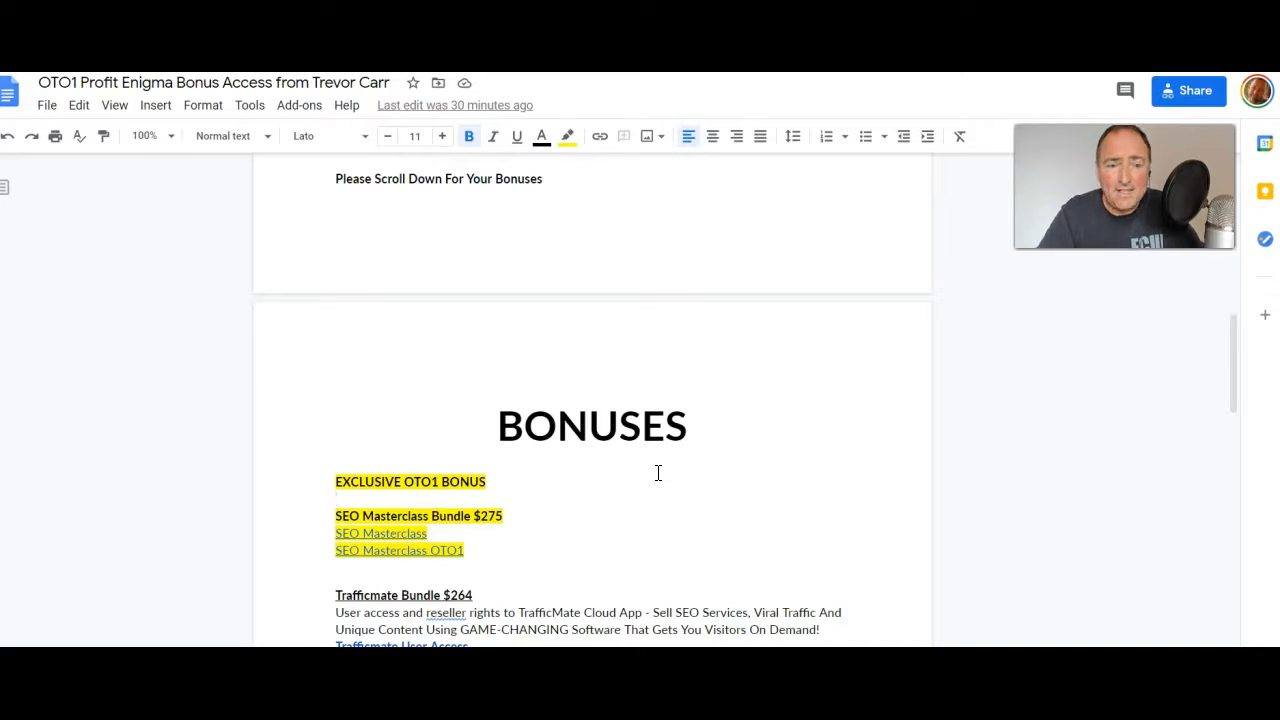
left_click(337, 499)
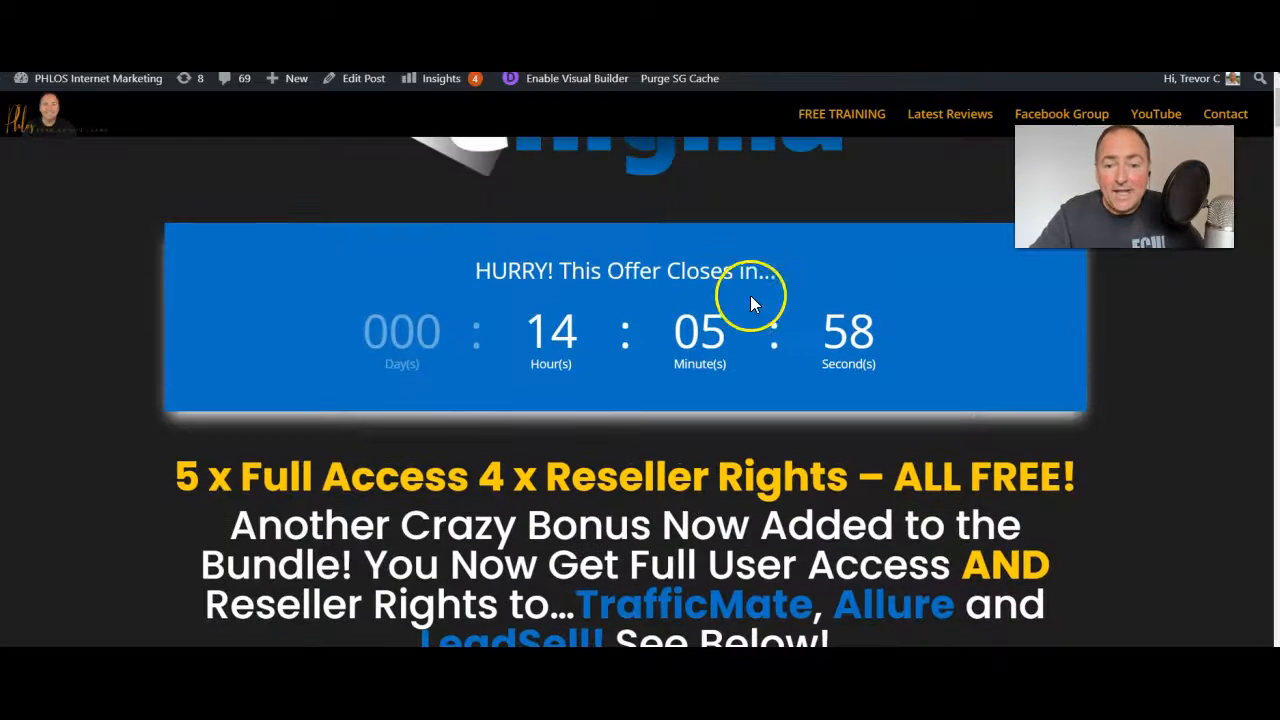
mouse_move(780, 325)
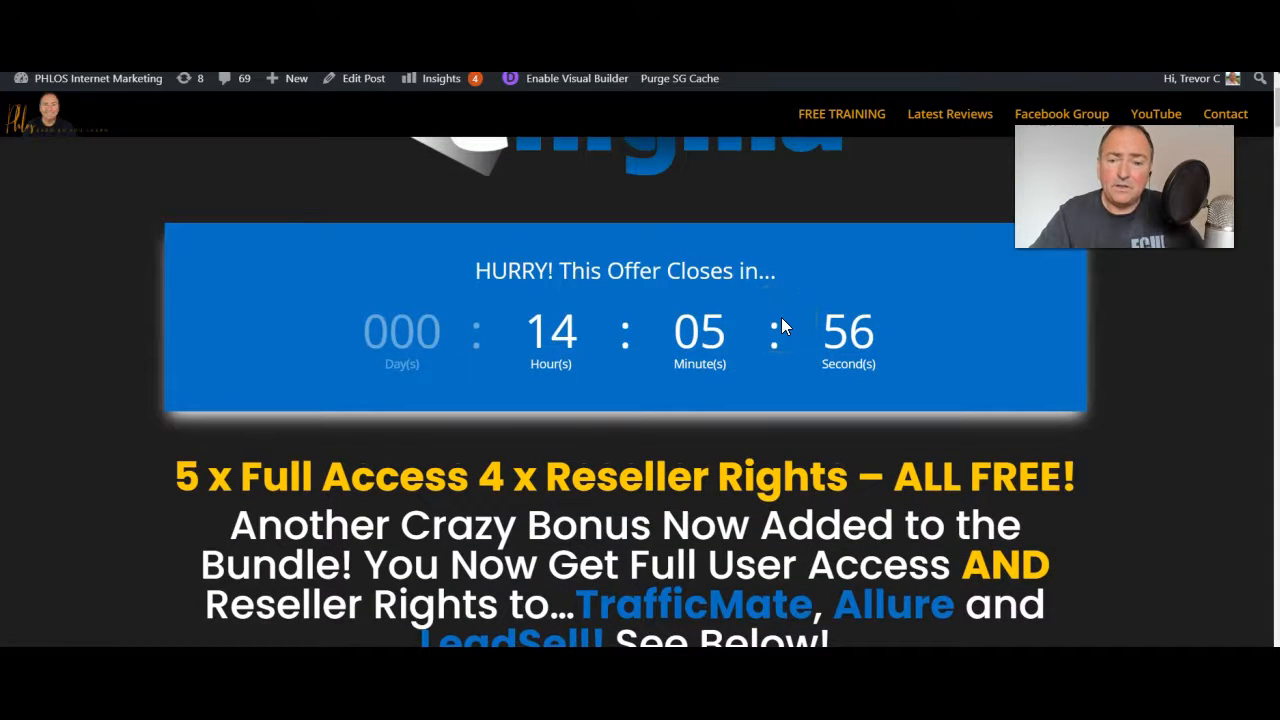